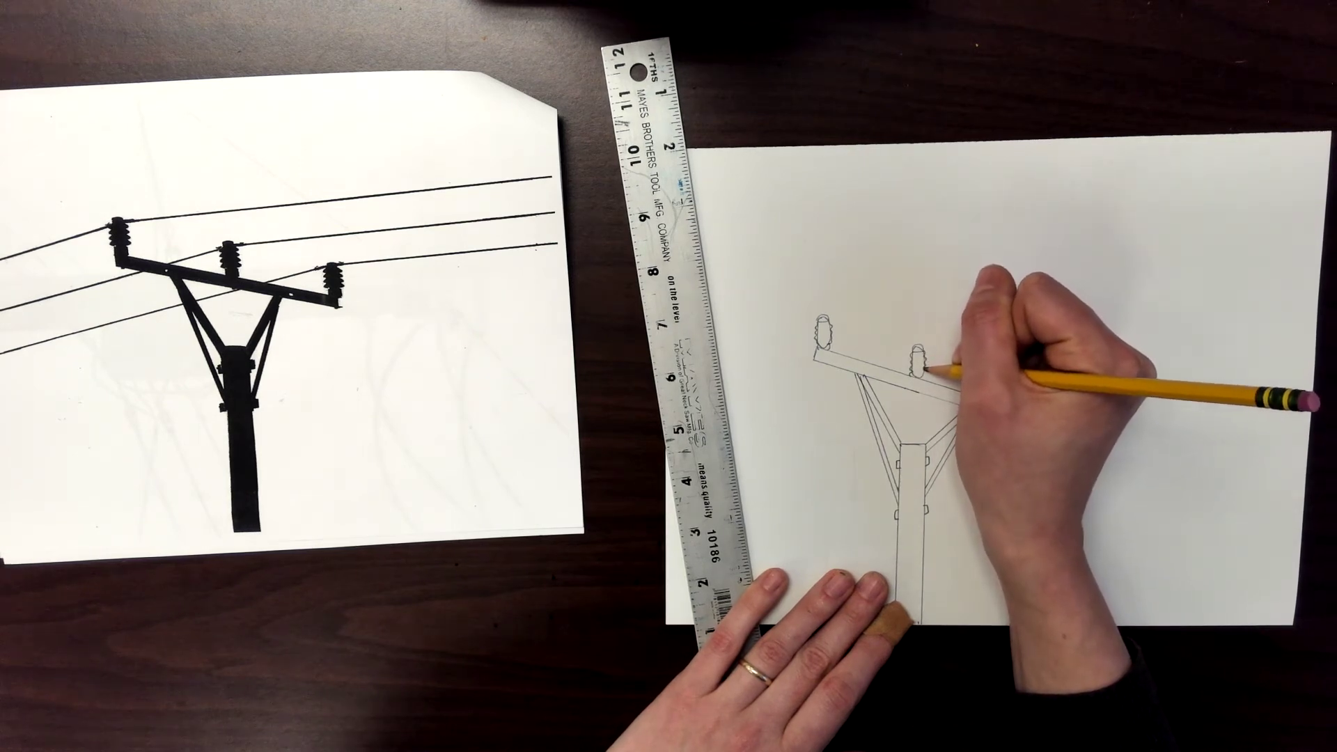
{"action": "mouse_move", "coordinate": [1024, 384]}
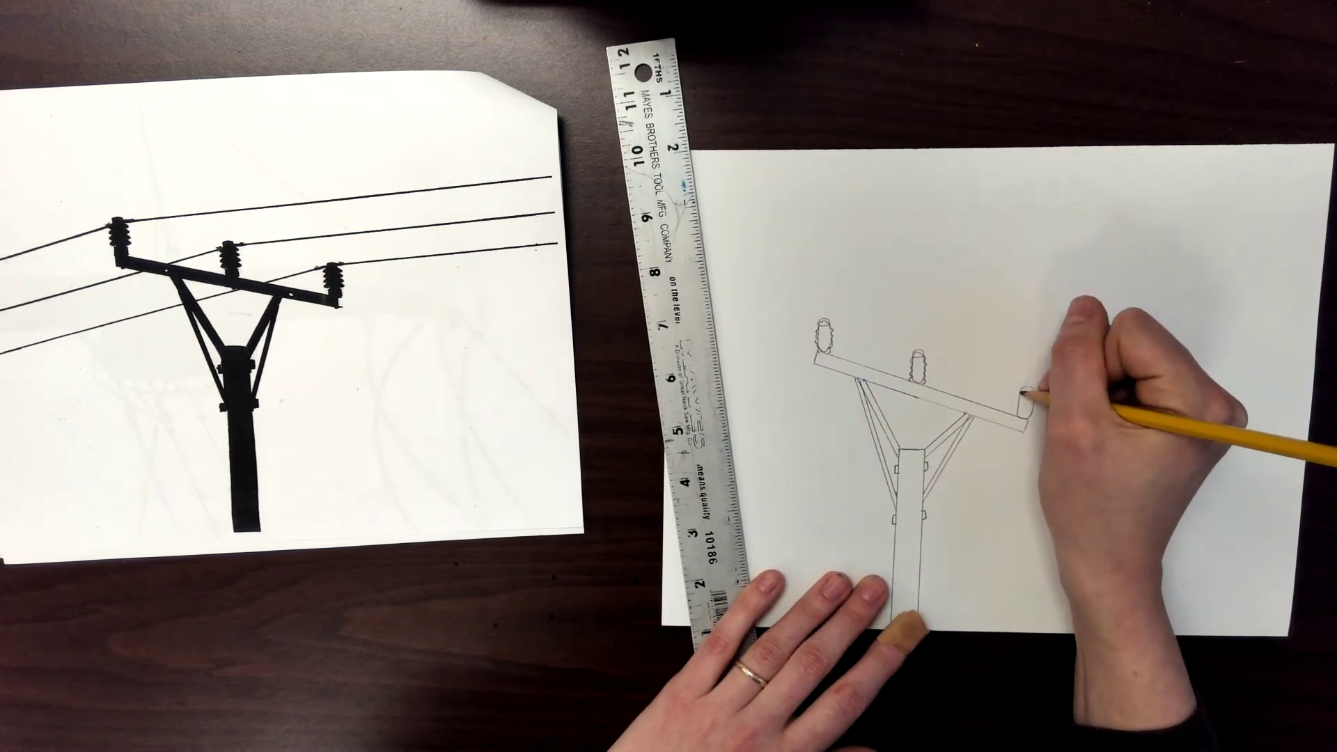